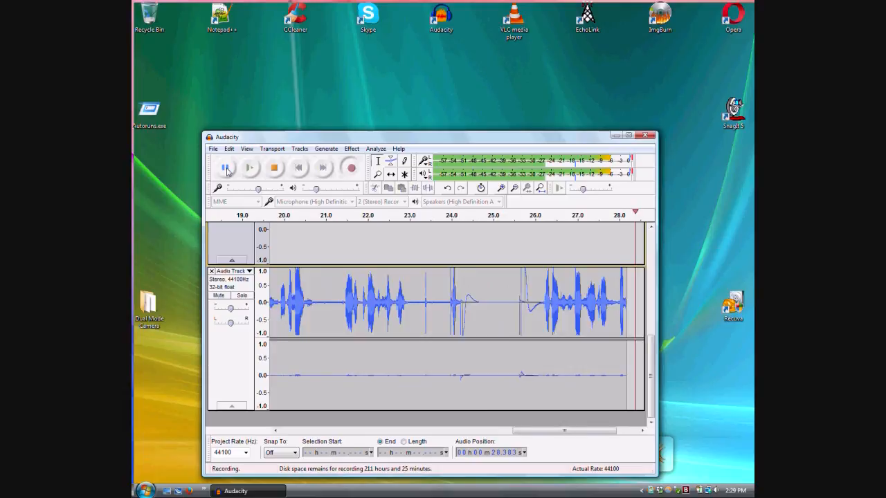
Let the stereo take run to about 35 seconds, then pause the recording.
{"action": "left_click", "coordinate": [227, 168]}
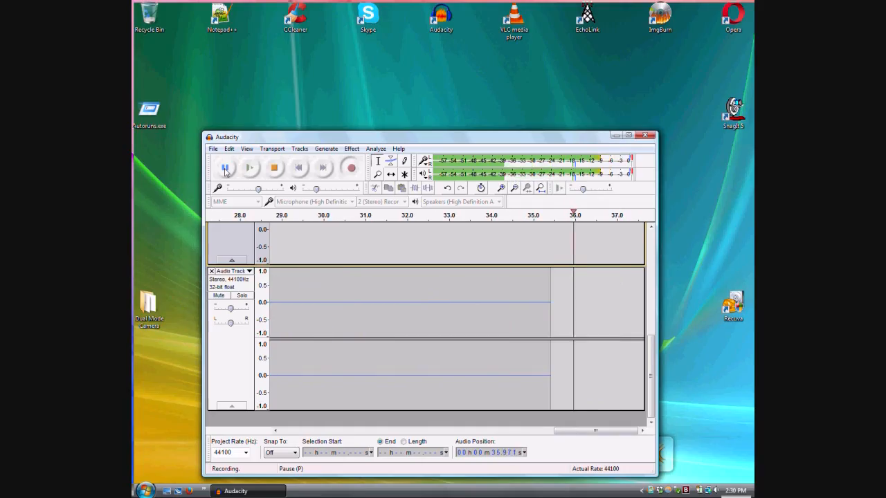